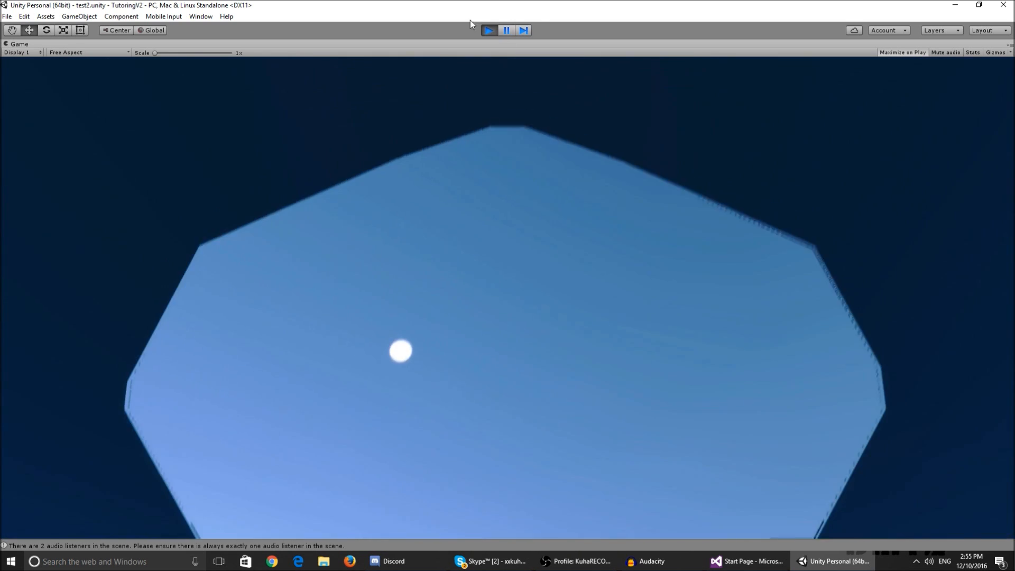
# - Stop Play mode to return to editing the test2 scene
pyautogui.click(488, 29)
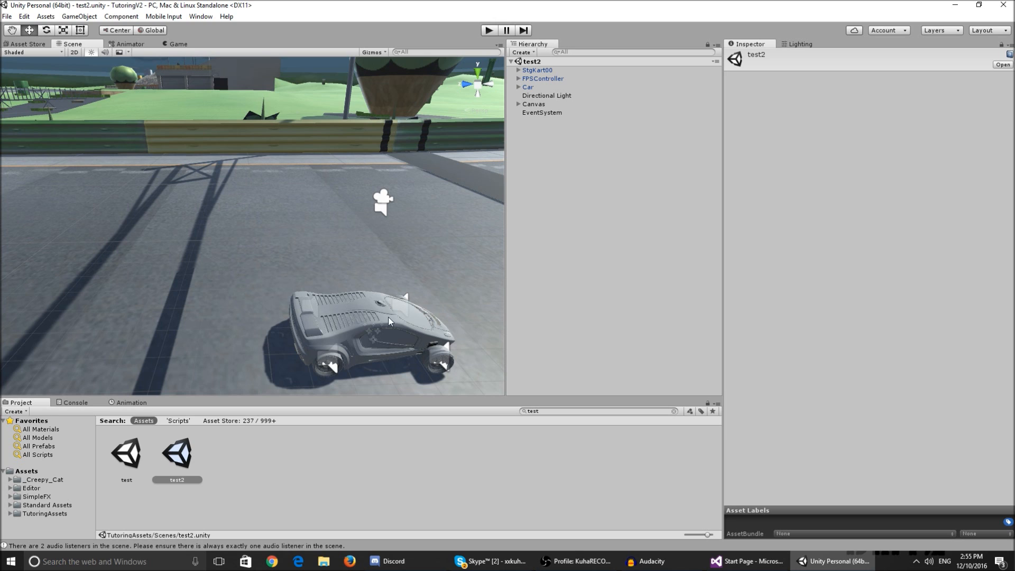
# - Select Car, browse to TutoringAssets > Scripts, and open EnterVehicle in Visual Studio
pyautogui.click(527, 87)
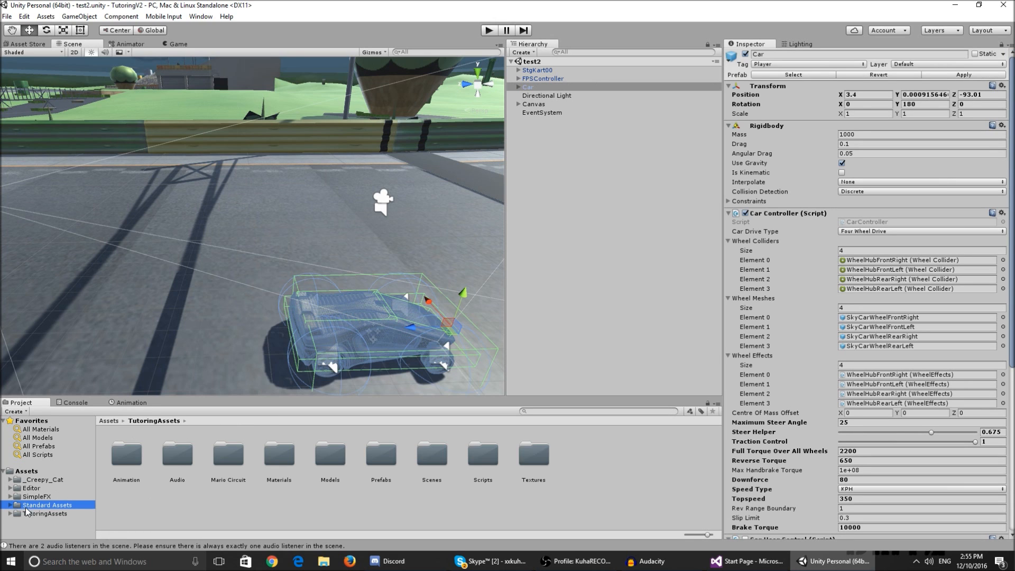
pyautogui.click(46, 513)
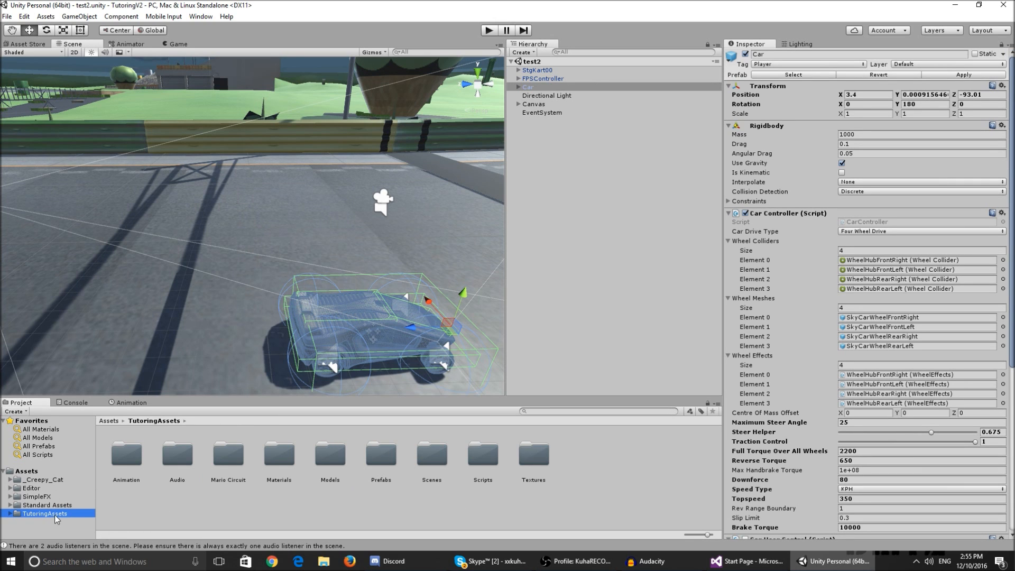
pyautogui.doubleClick(482, 456)
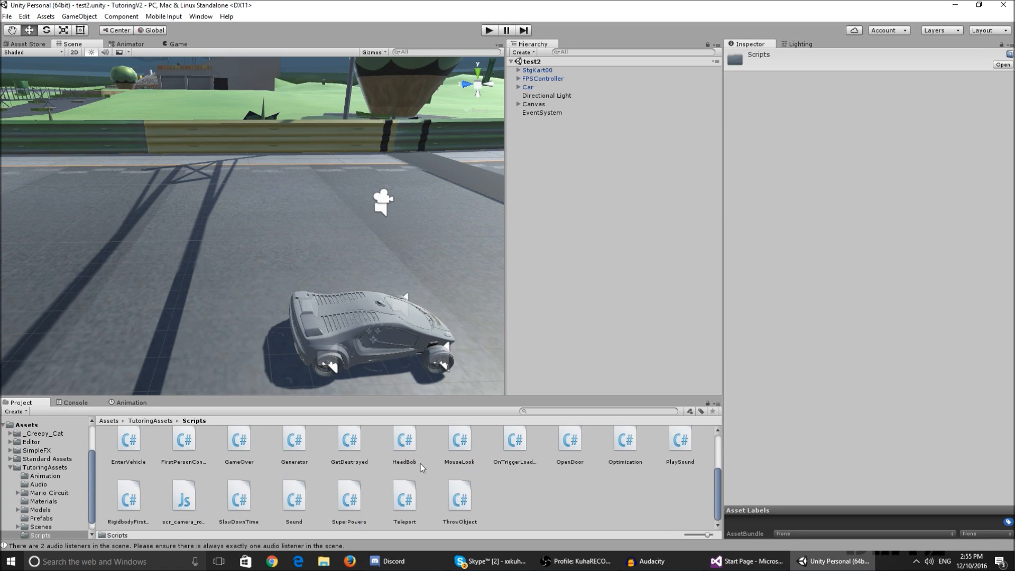
pyautogui.moveTo(272, 511)
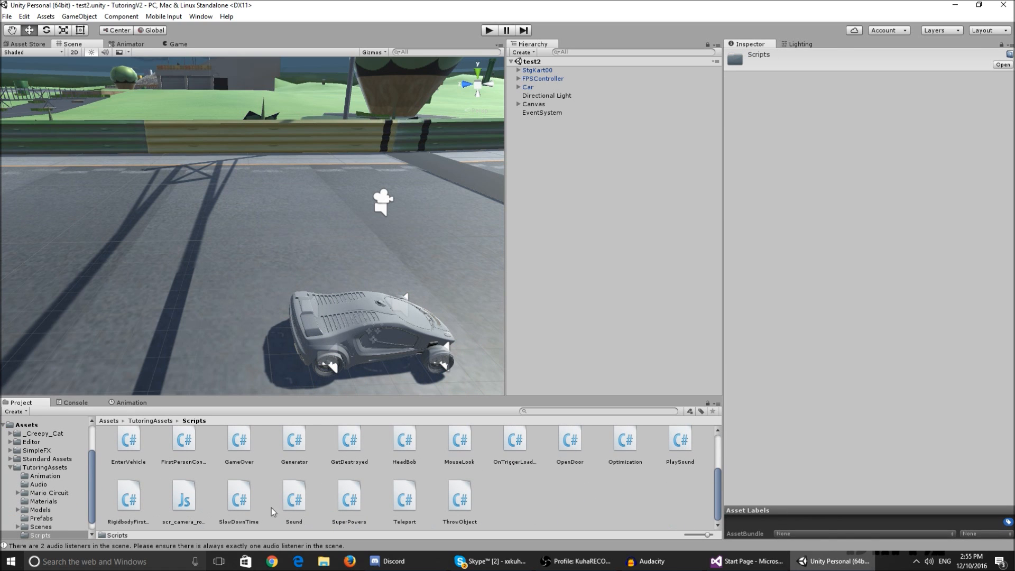
pyautogui.doubleClick(128, 445)
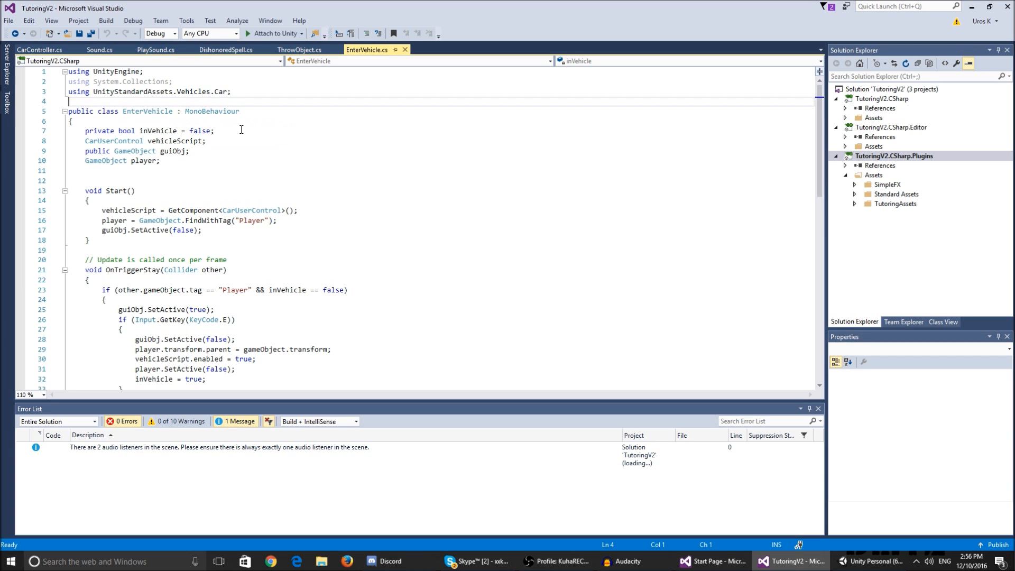
pyautogui.click(186, 141)
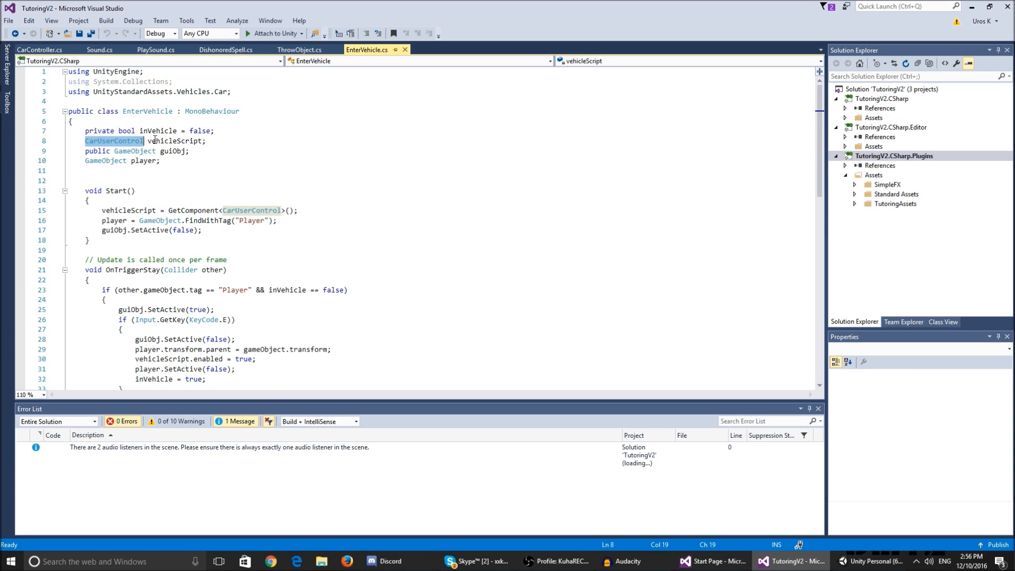
pyautogui.click(171, 150)
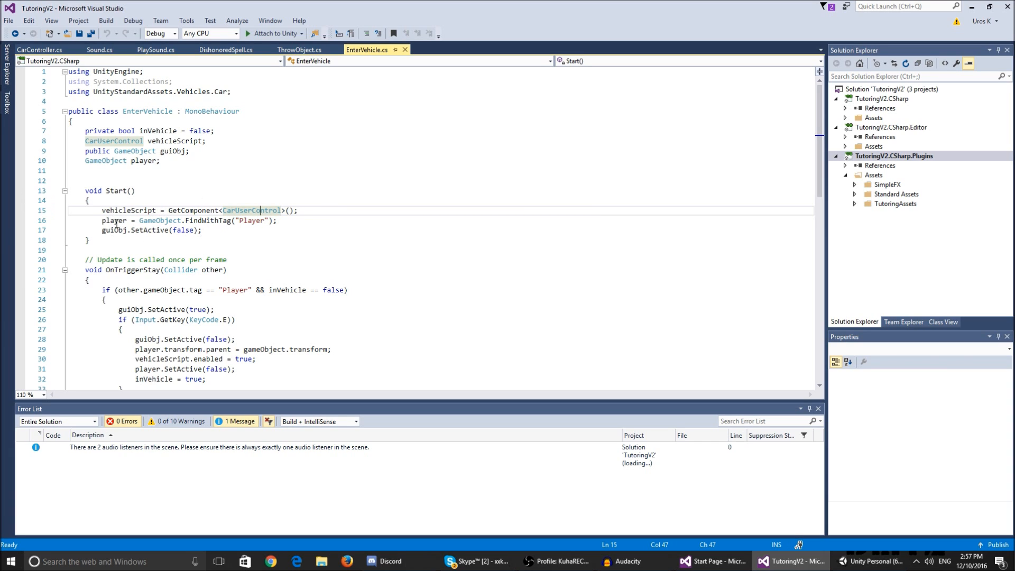
pyautogui.moveTo(258, 204)
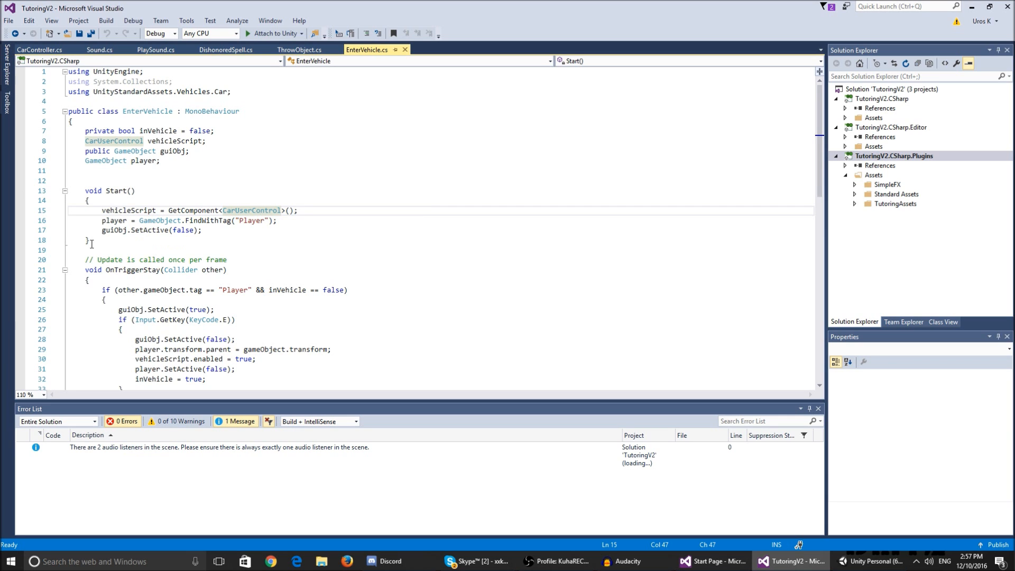
pyautogui.scroll(-3)
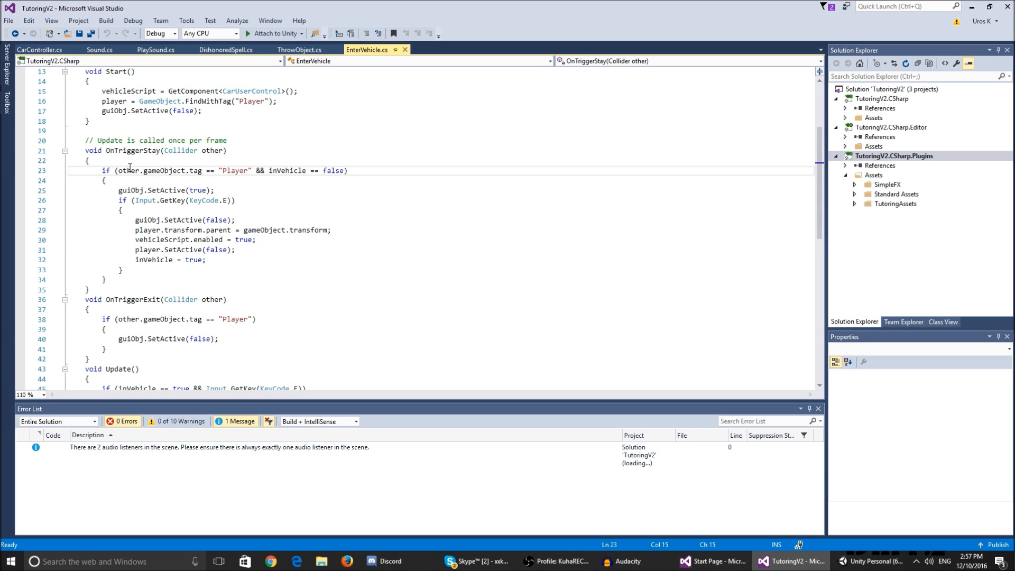
pyautogui.moveTo(116, 170); pyautogui.dragTo(346, 171)
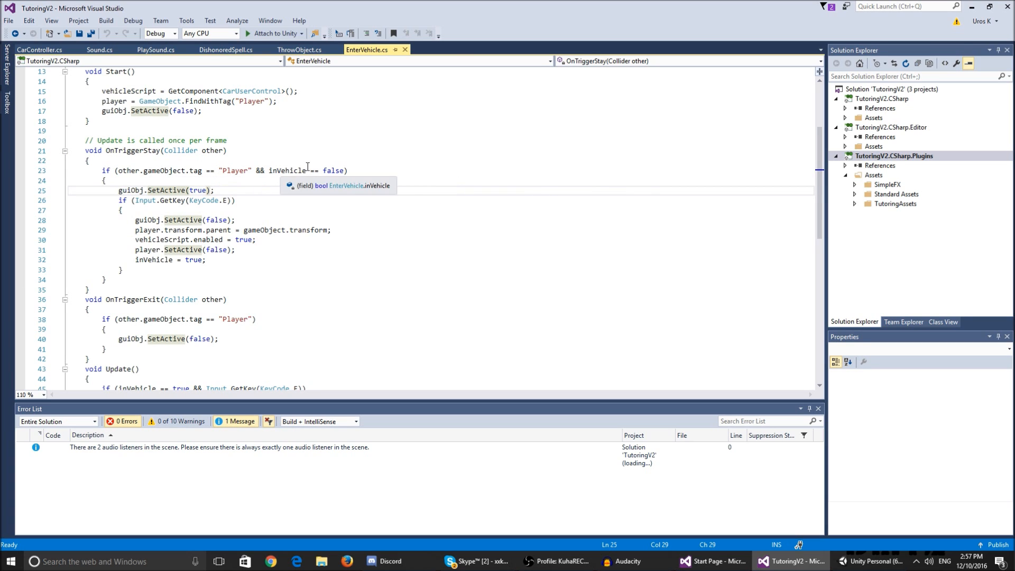
pyautogui.moveTo(154, 196)
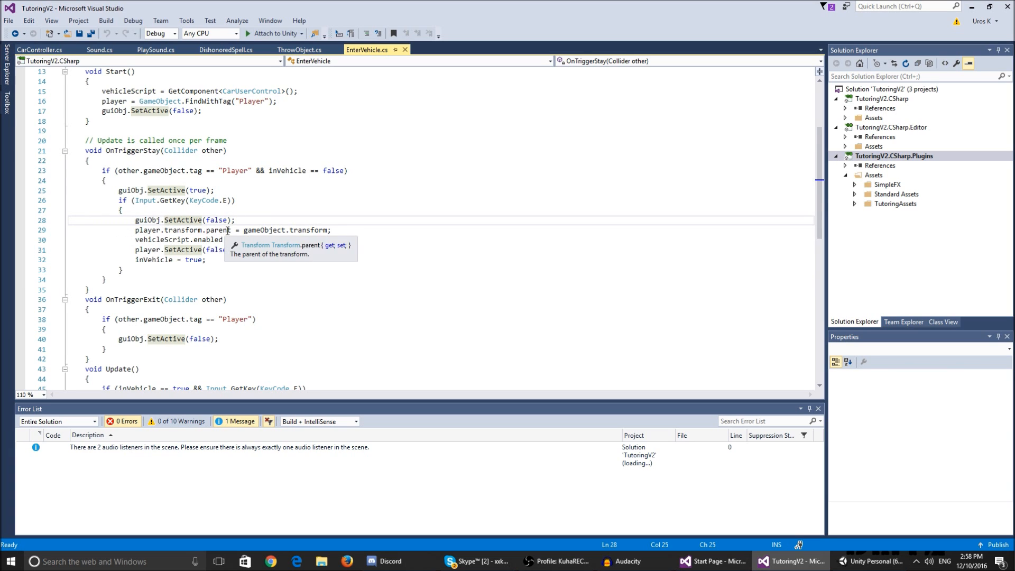
pyautogui.moveTo(368, 229)
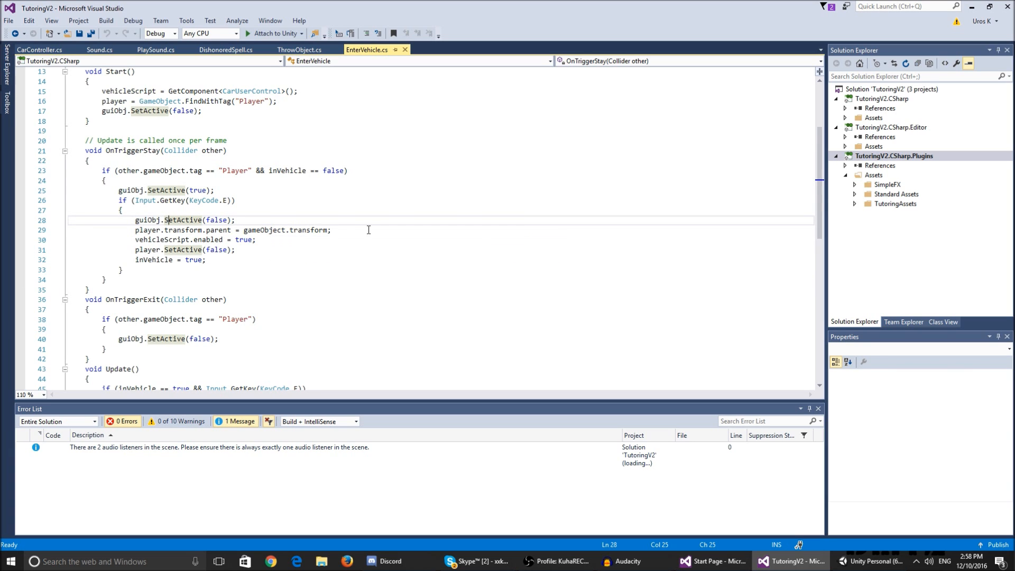
pyautogui.moveTo(271, 230)
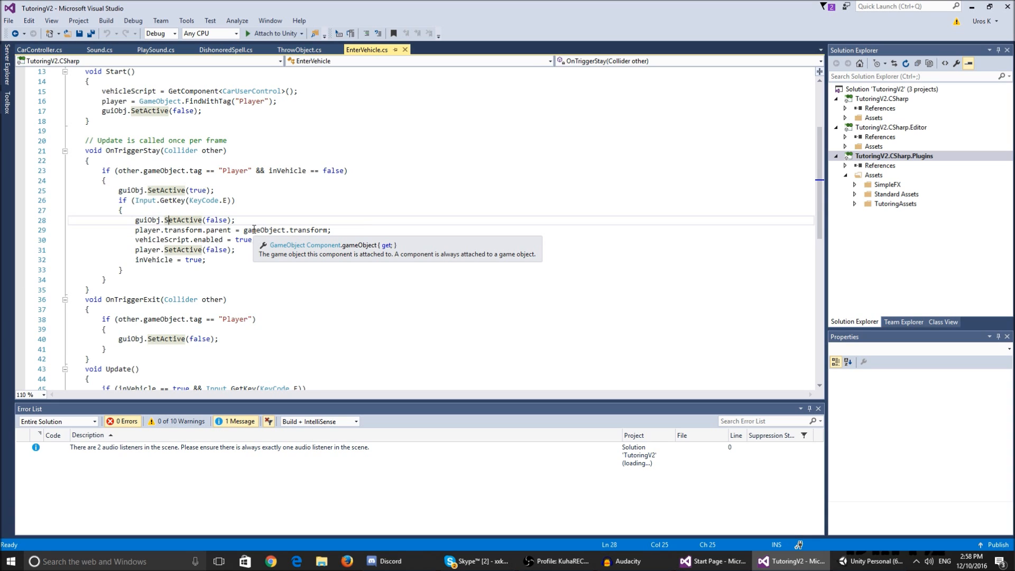
pyautogui.moveTo(213, 249)
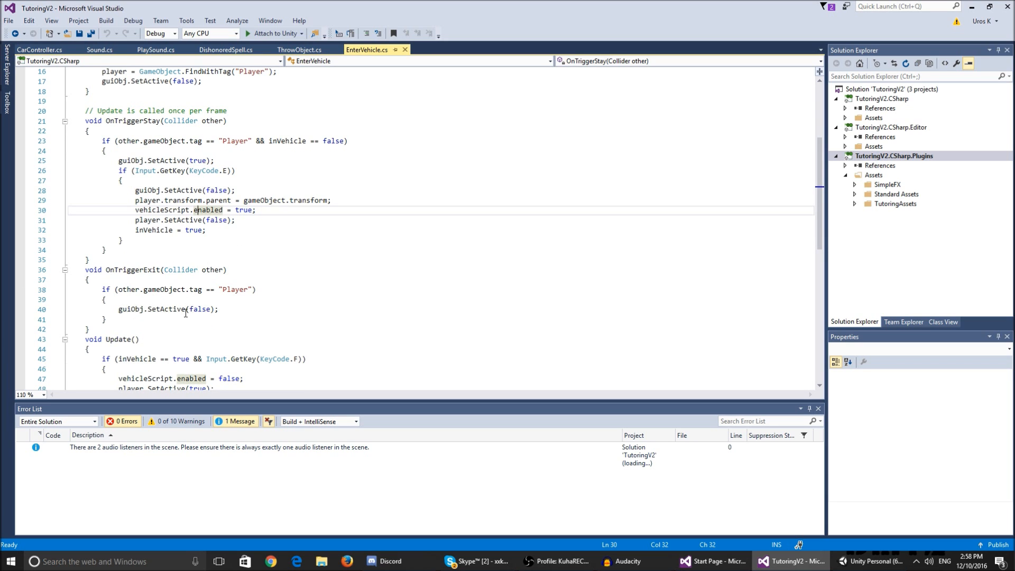
# - Scroll through the EnterVehicle OnTriggerExit and Update() code before returning to Unity
pyautogui.scroll(-3)
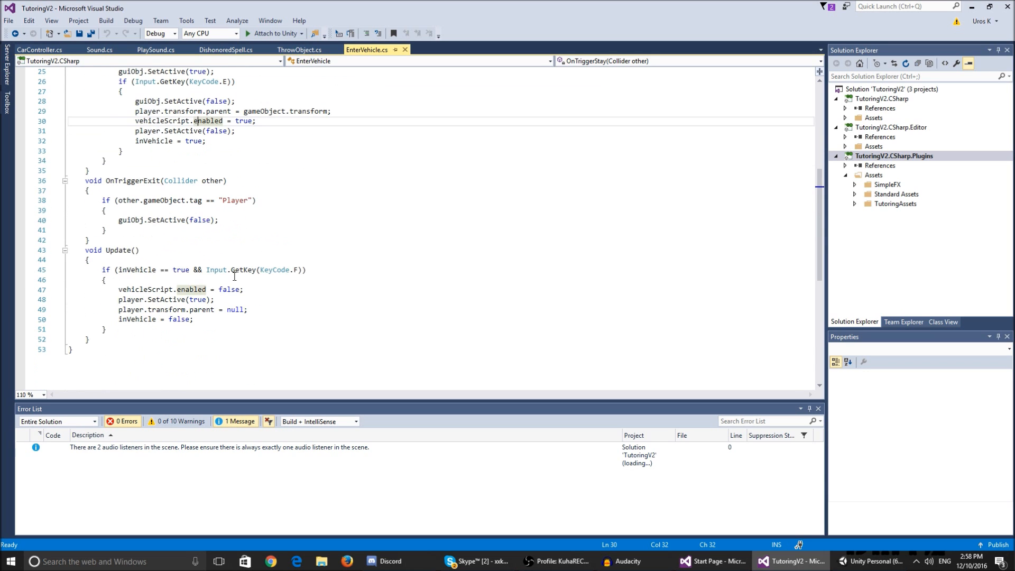
pyautogui.moveTo(223, 278)
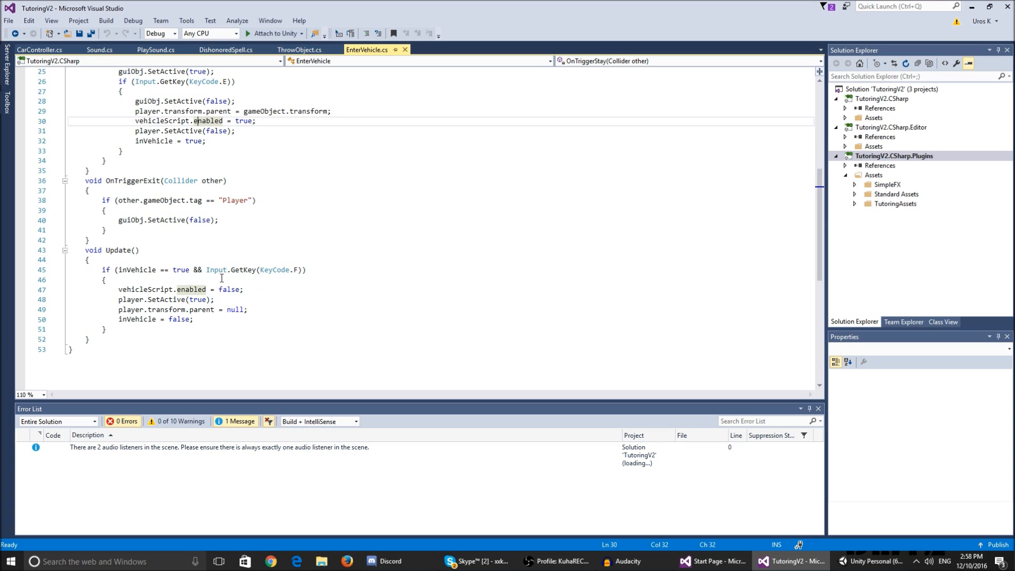
pyautogui.moveTo(173, 260)
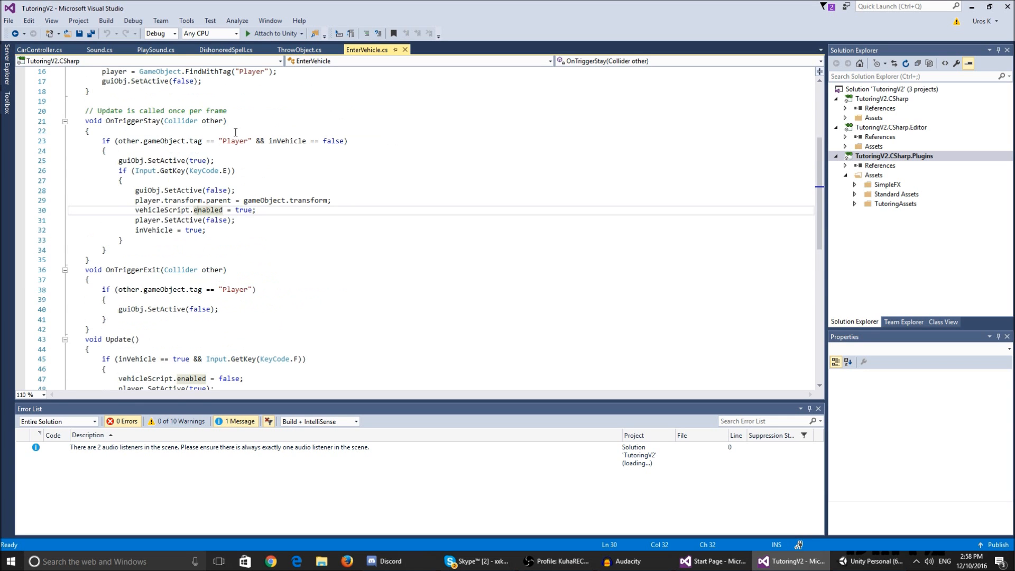
pyautogui.scroll(-3)
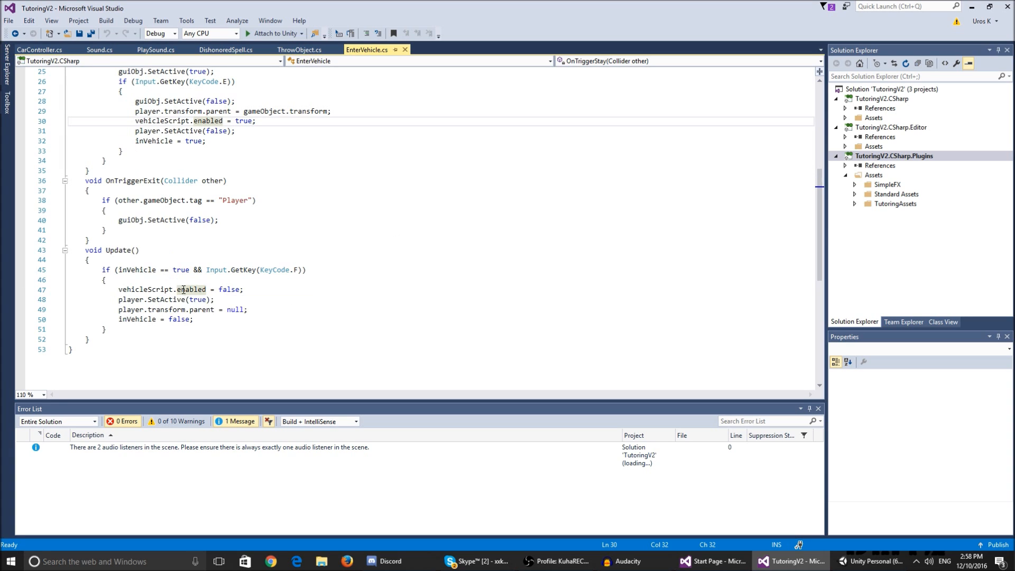
pyautogui.moveTo(367, 49)
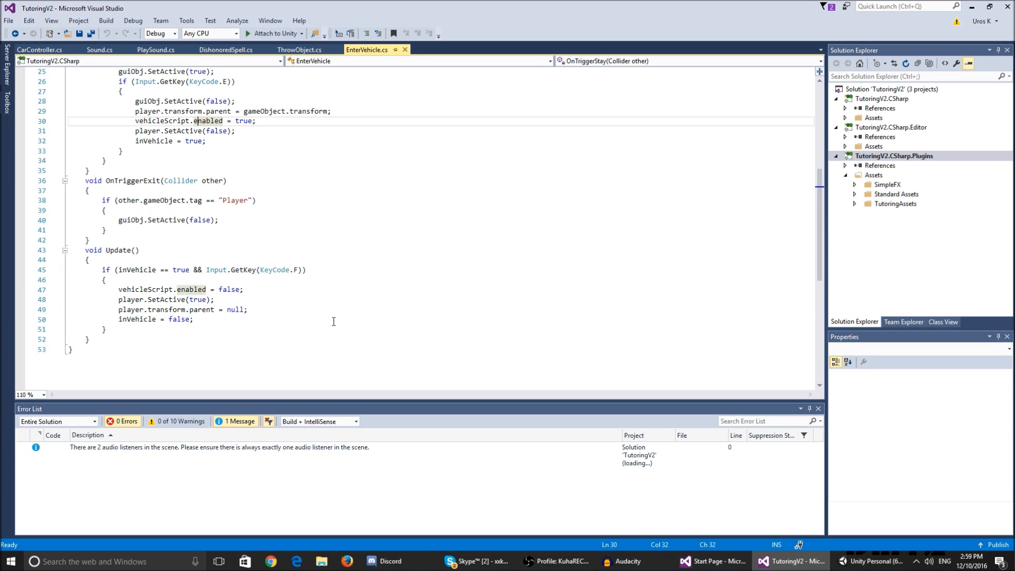
pyautogui.scroll(3)
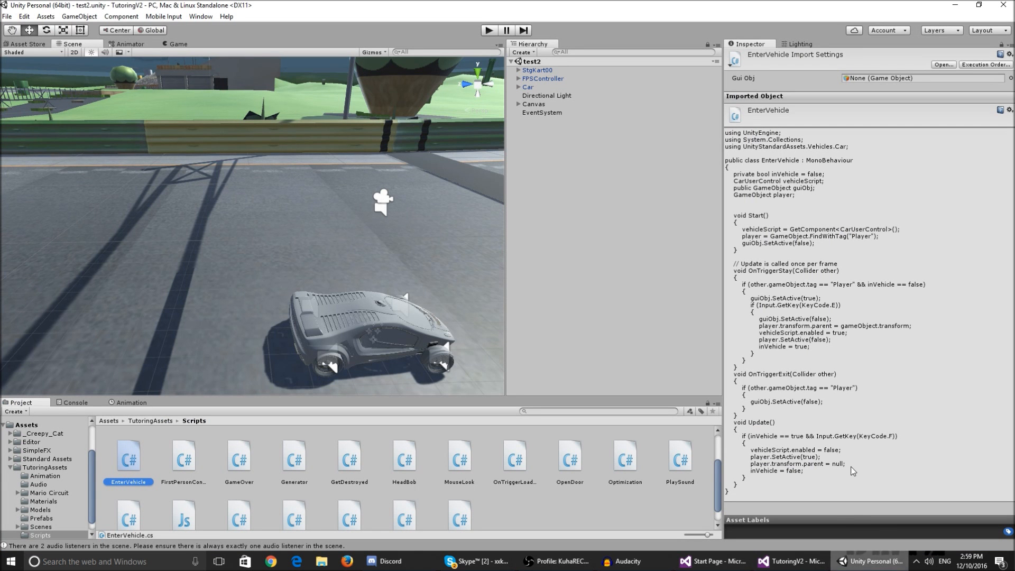
# - Inspect FPSController and Car's Enter Vehicle setup, then reveal Canvas's Text child
pyautogui.click(527, 87)
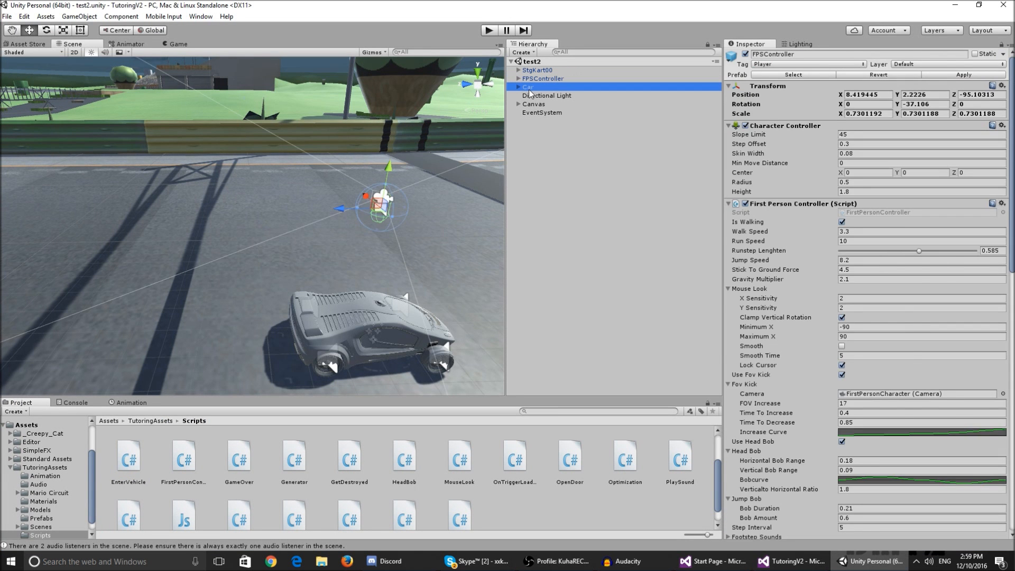
pyautogui.click(528, 86)
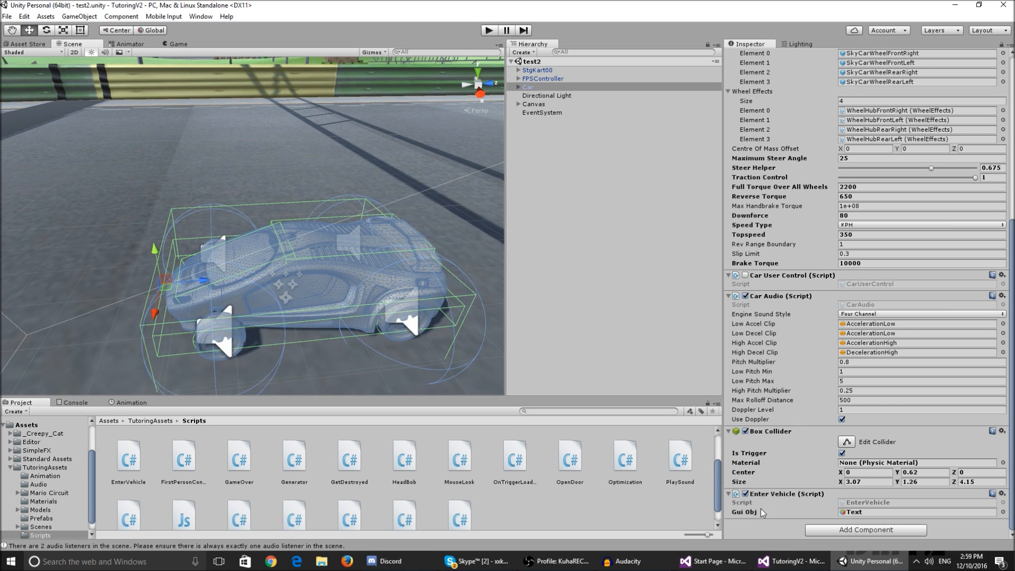
pyautogui.moveTo(366, 254)
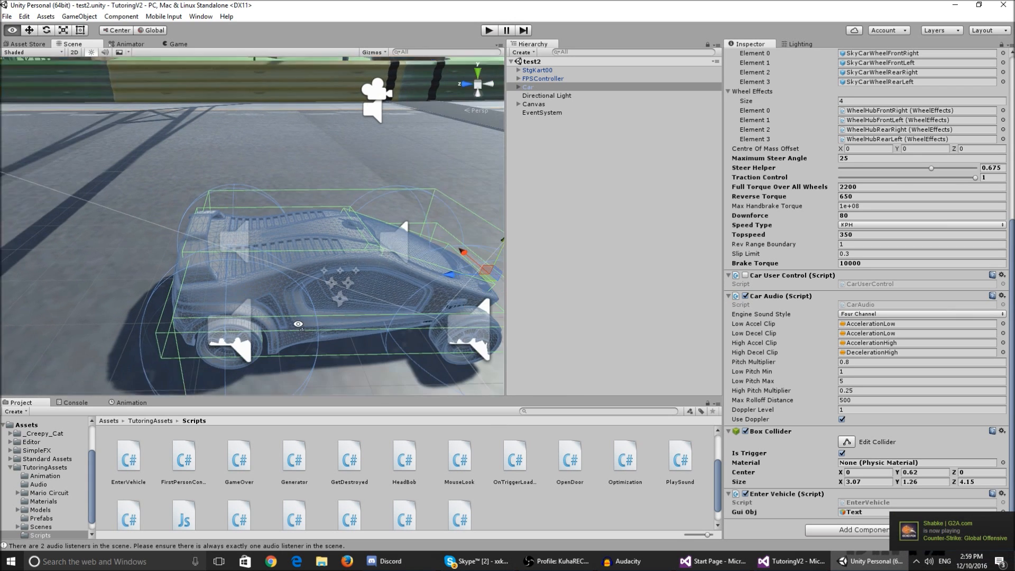
pyautogui.click(79, 16)
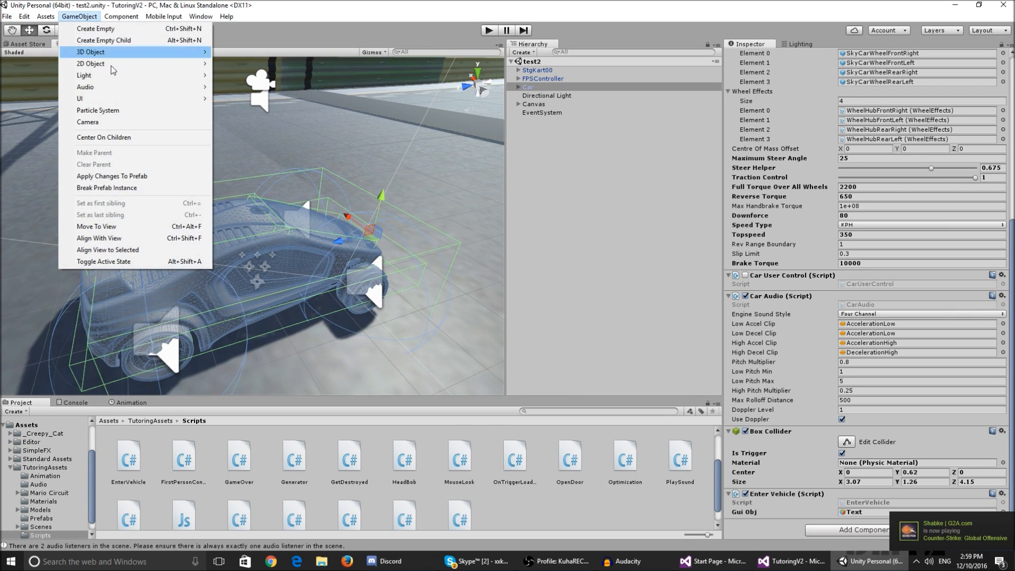
pyautogui.moveTo(78, 99)
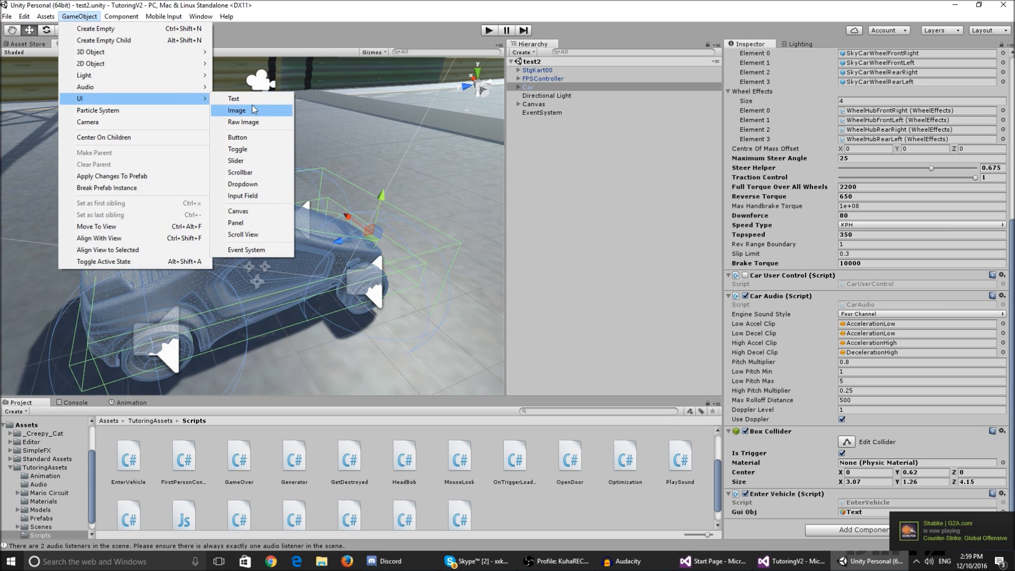
pyautogui.click(233, 99)
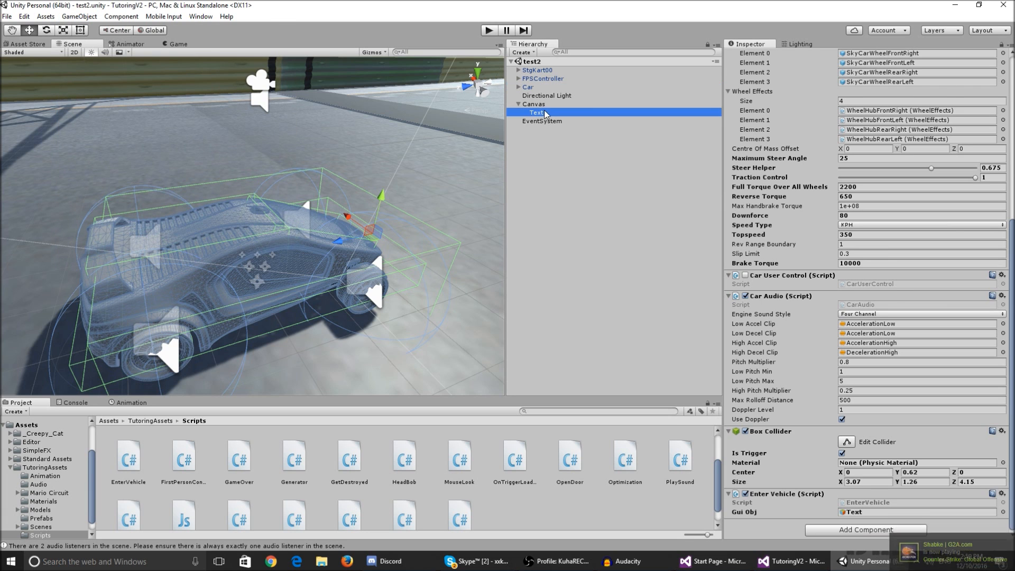
pyautogui.click(536, 112)
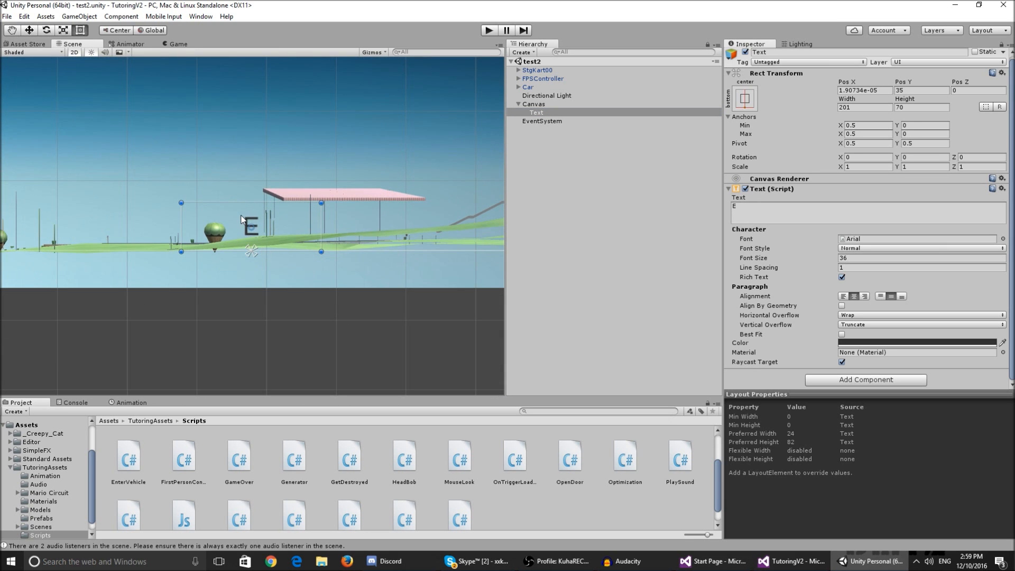
pyautogui.click(744, 98)
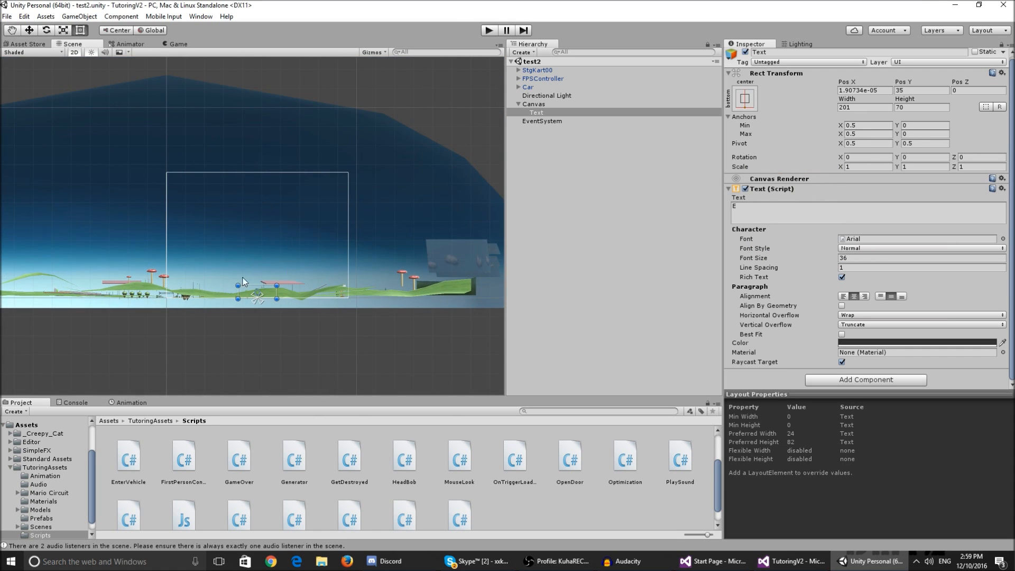
pyautogui.moveTo(257, 291)
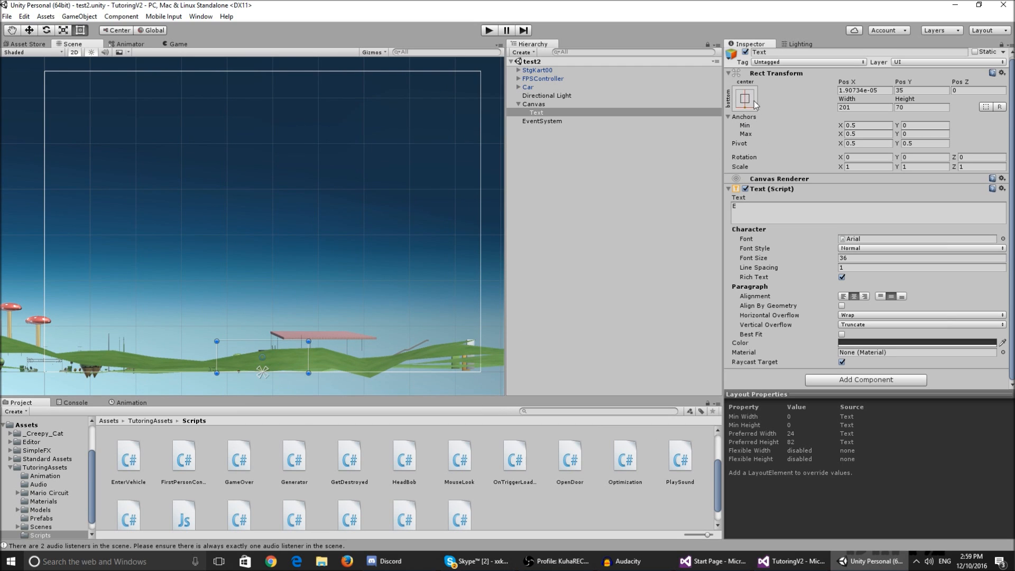
pyautogui.click(744, 98)
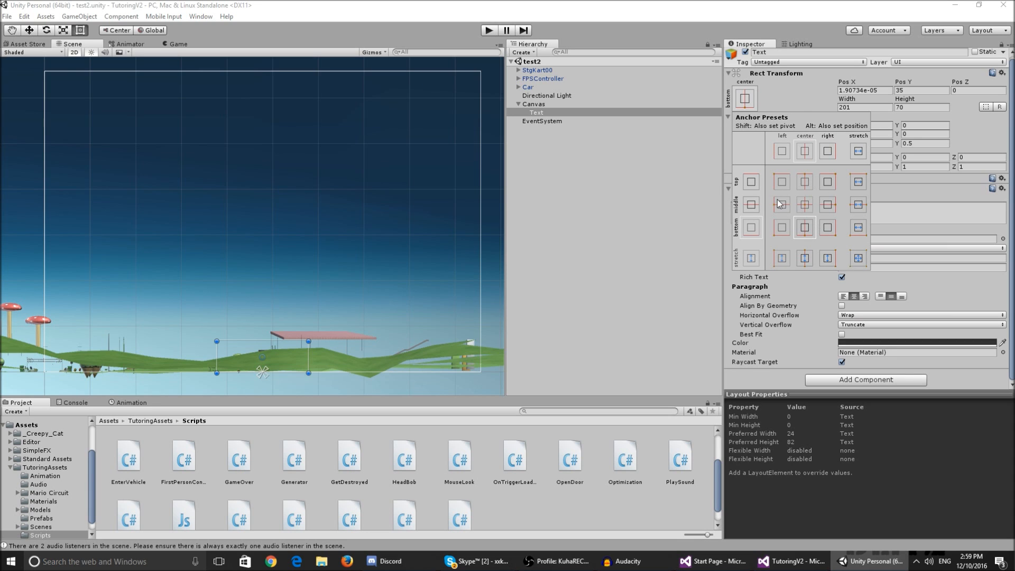
pyautogui.click(536, 112)
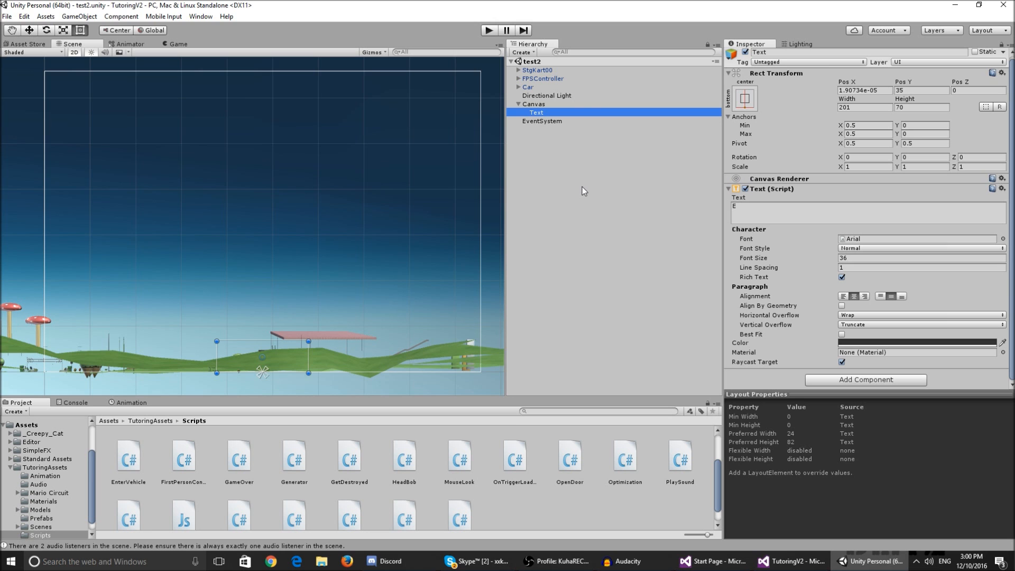
pyautogui.moveTo(531, 111)
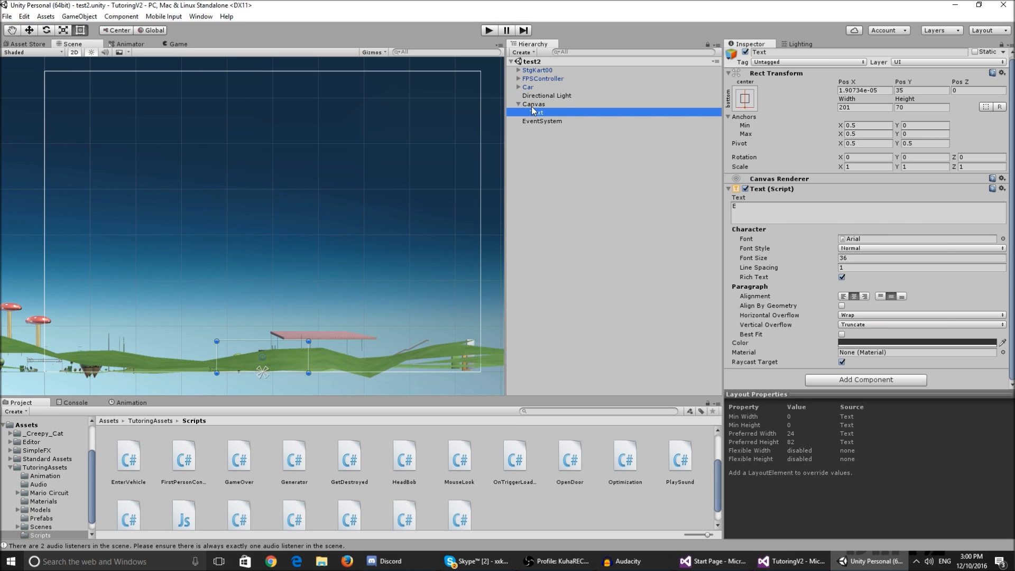
pyautogui.click(547, 95)
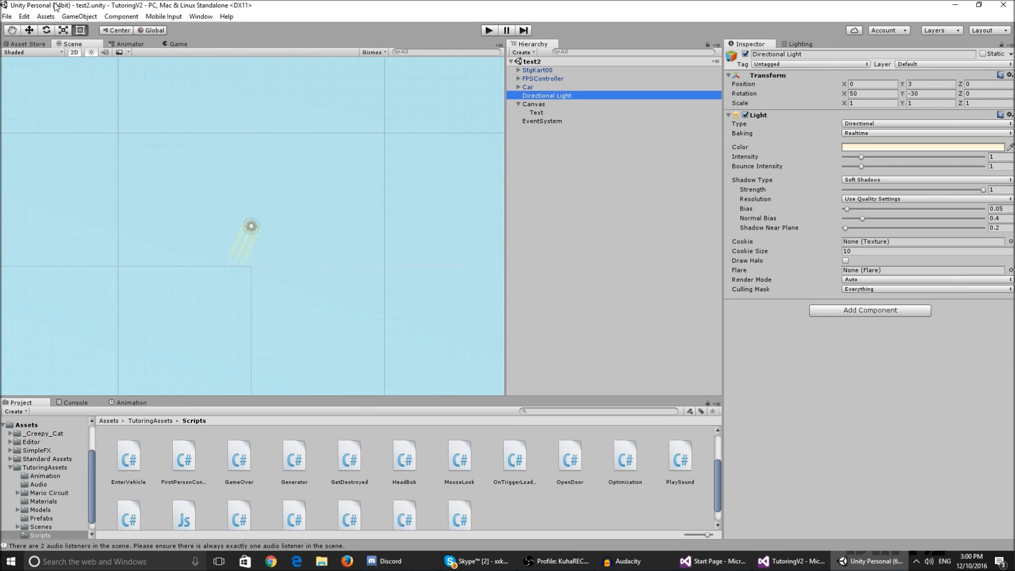
pyautogui.click(528, 87)
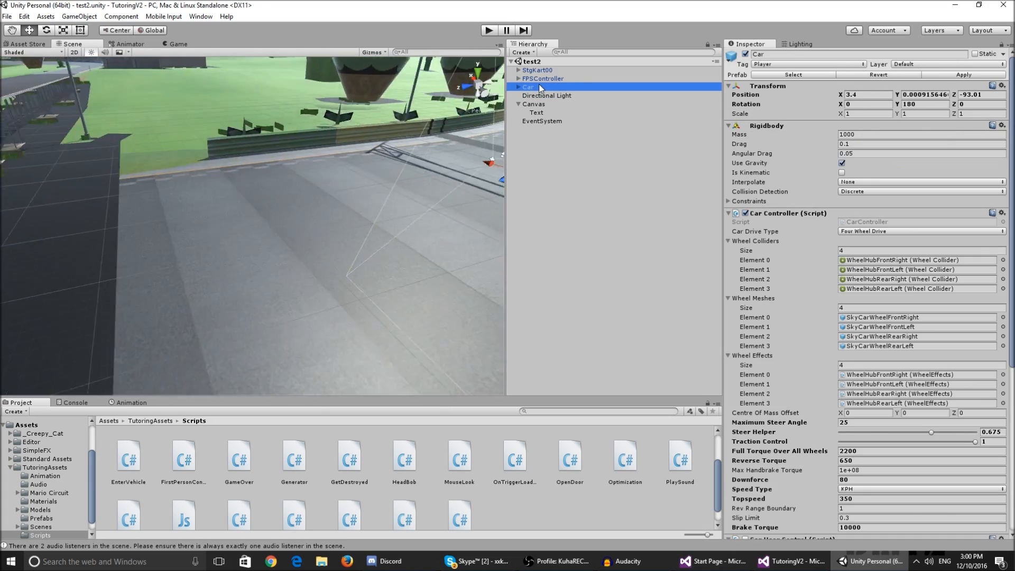
pyautogui.click(543, 78)
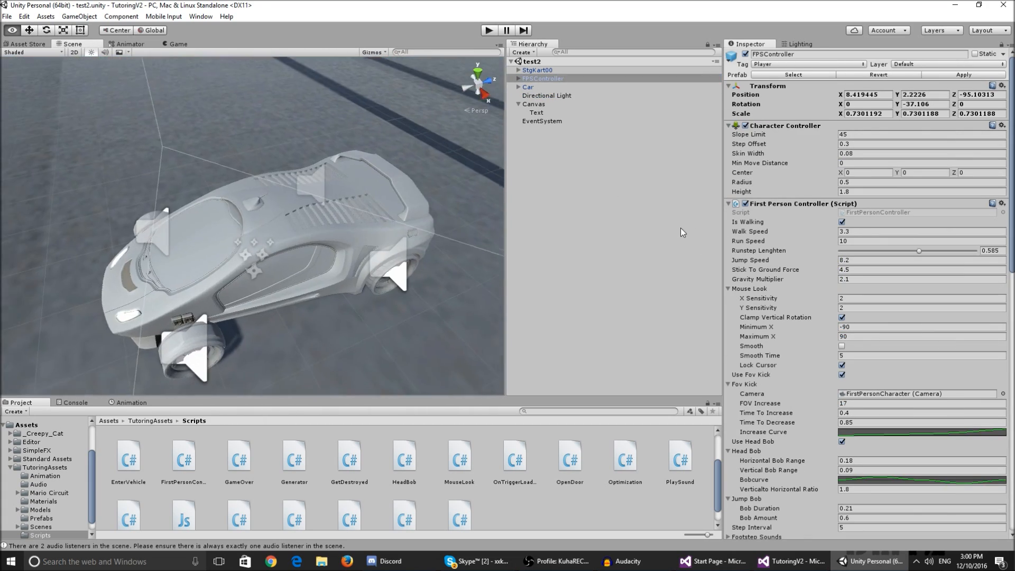
pyautogui.click(528, 87)
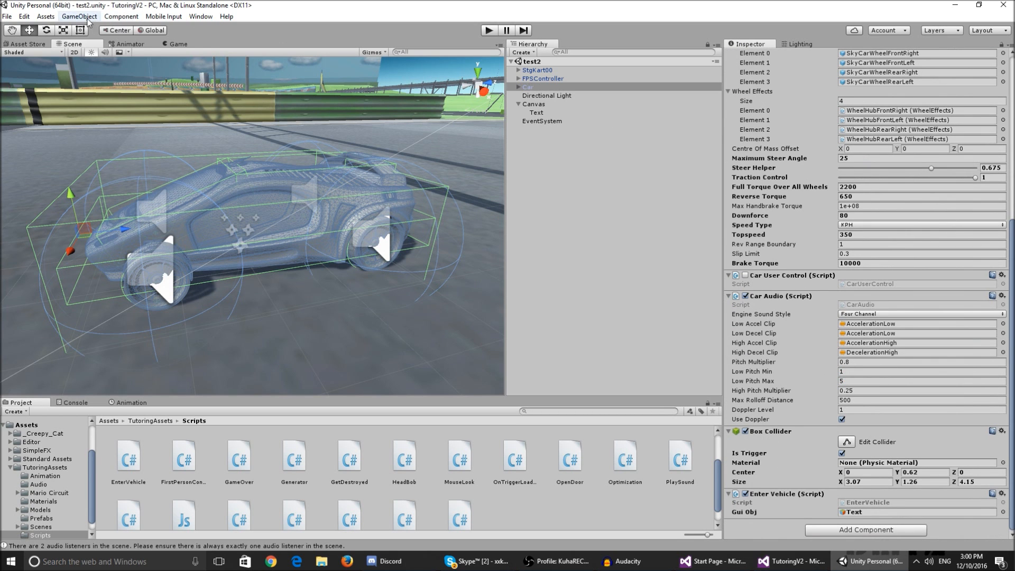
# - Examine the car from several angles and set the Box Collider Size X to 3.07
pyautogui.click(121, 16)
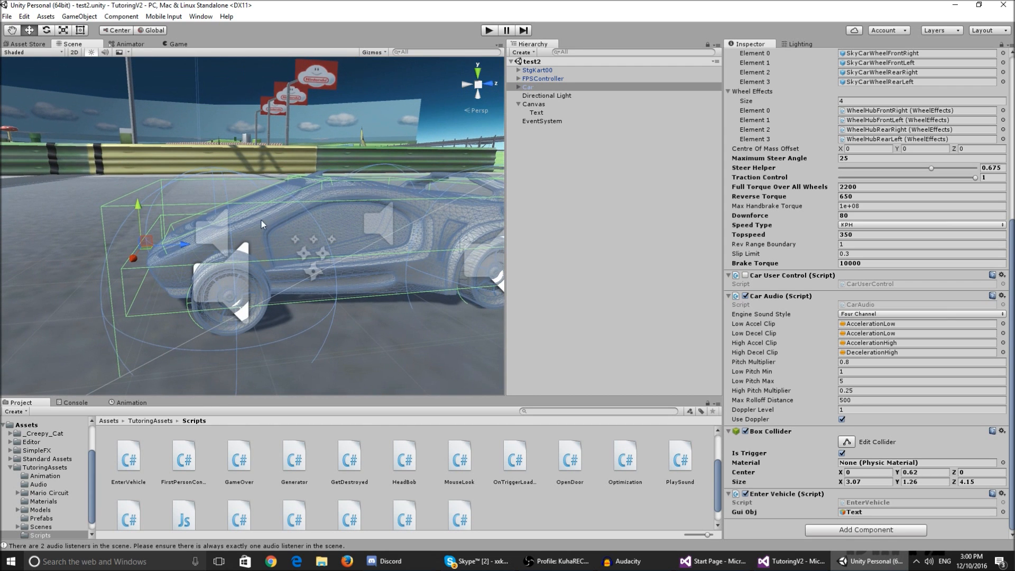
pyautogui.moveTo(270, 206)
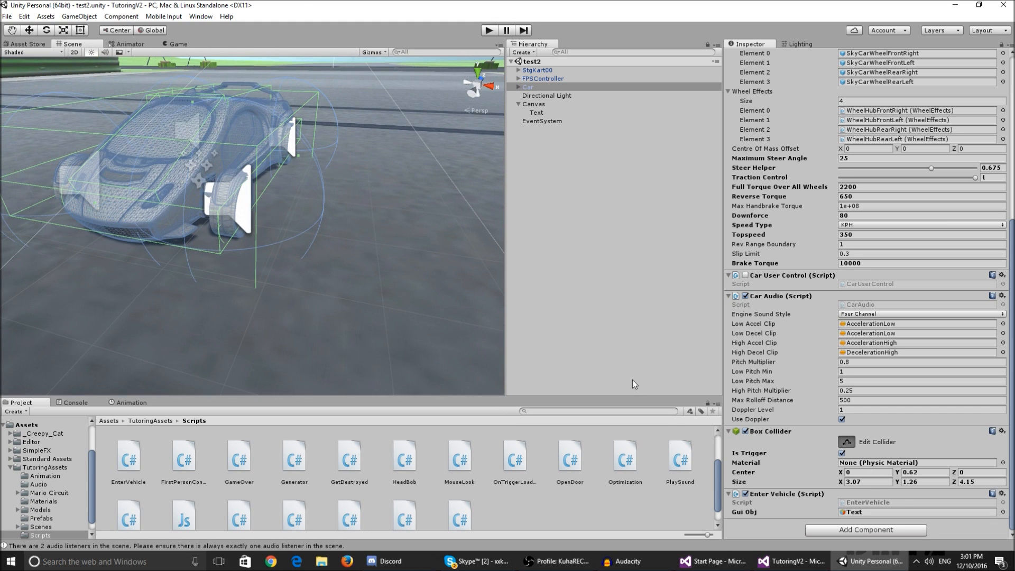
pyautogui.moveTo(257, 144)
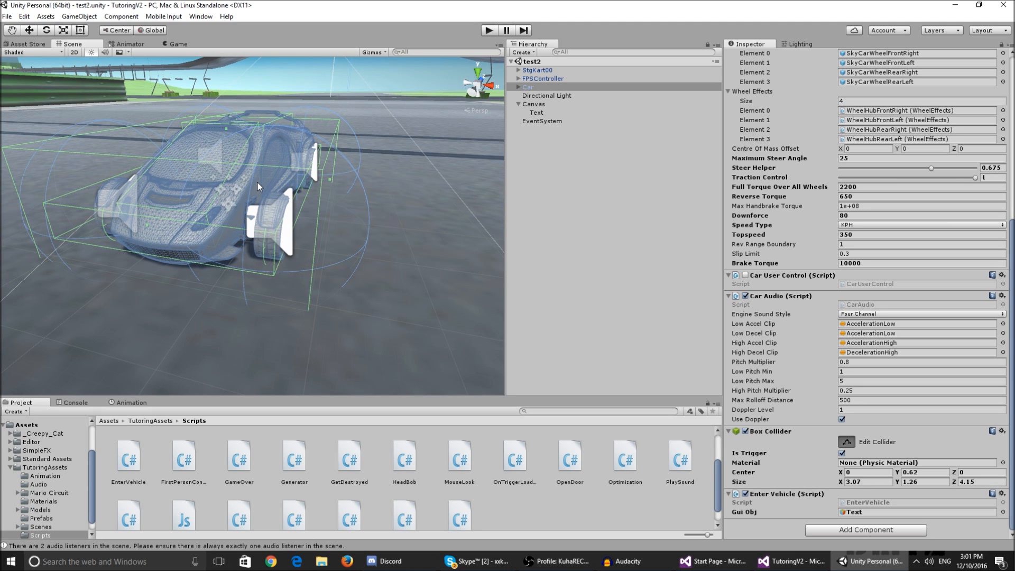
pyautogui.moveTo(816, 445)
pyautogui.write('3.71')
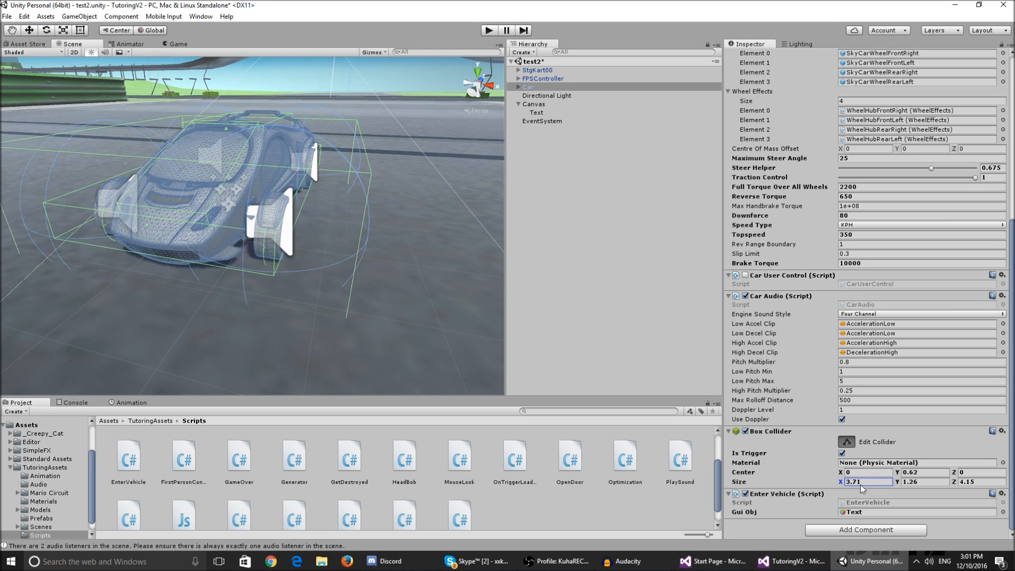
pyautogui.write('3.07')
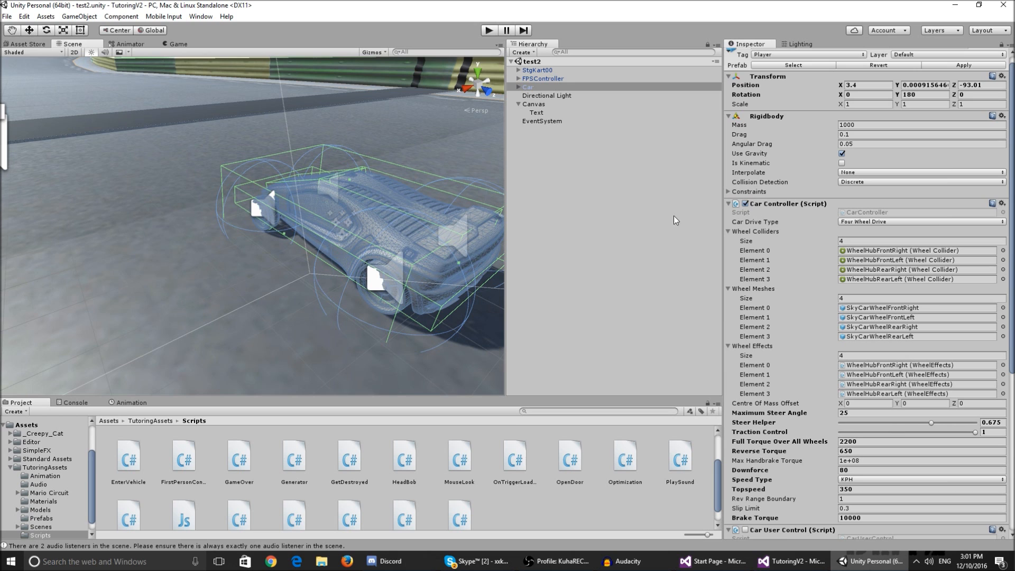
pyautogui.scroll(-3)
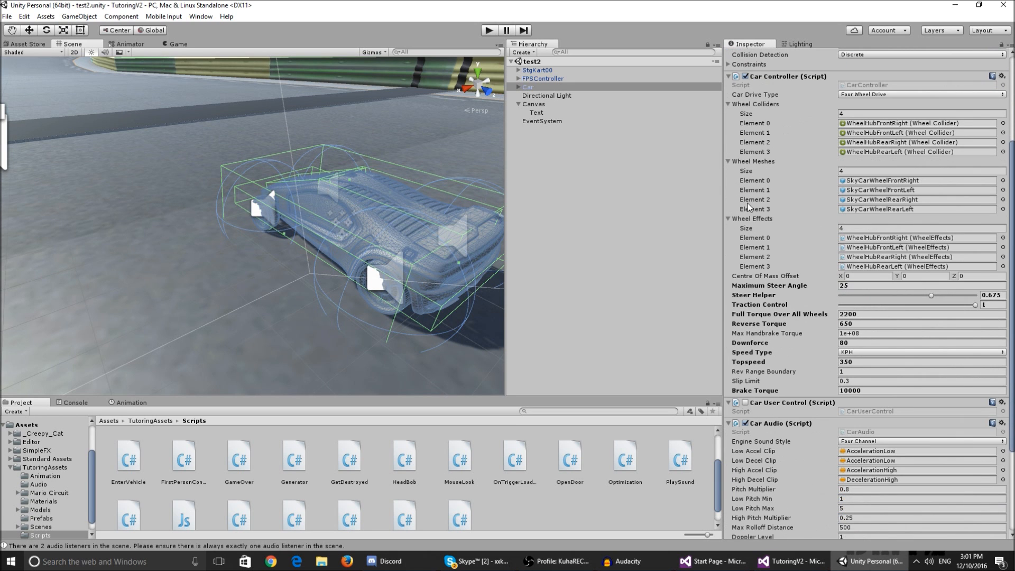
pyautogui.moveTo(776, 381)
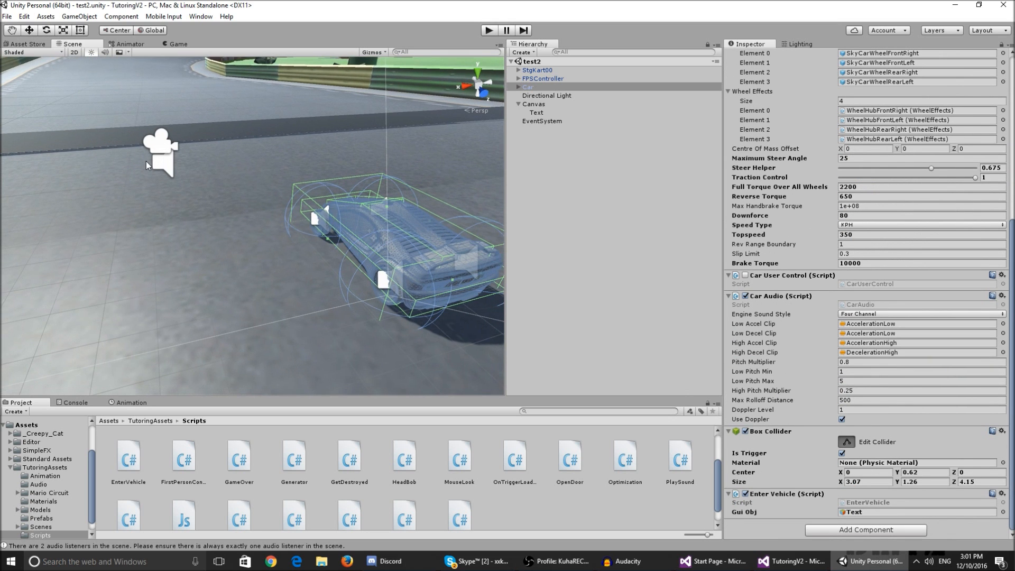
pyautogui.moveTo(332, 120)
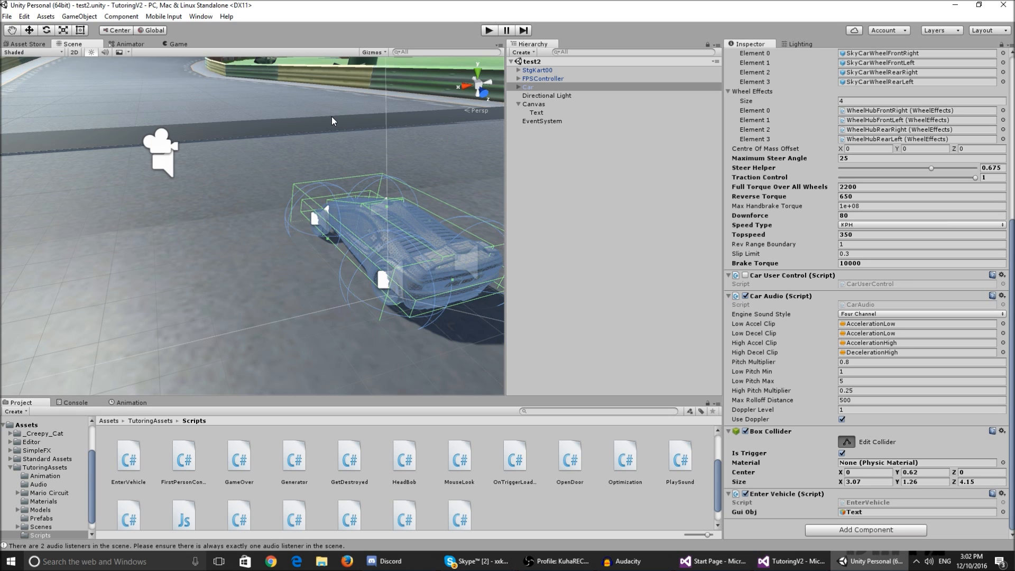
pyautogui.moveTo(841, 433)
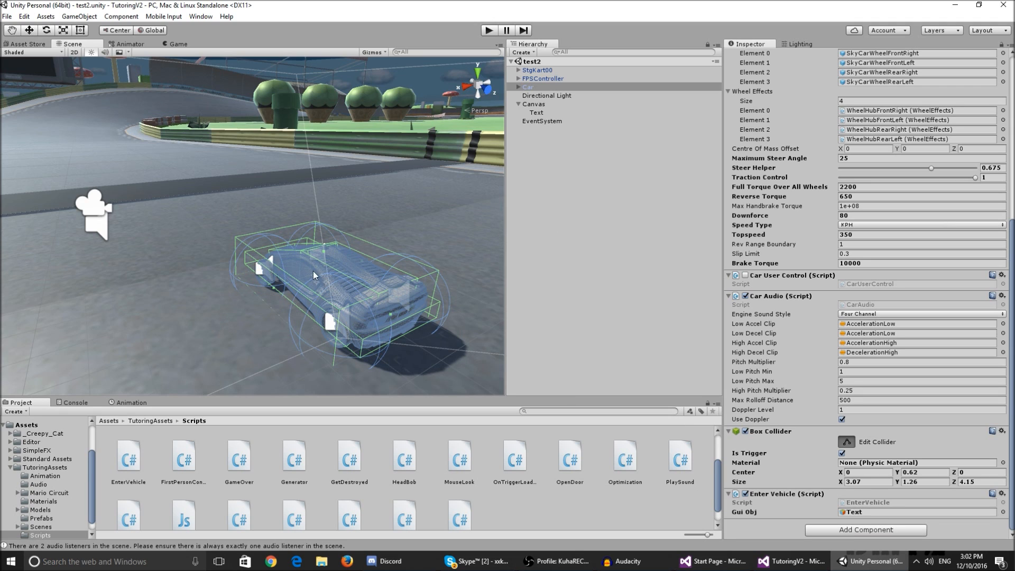
pyautogui.moveTo(475, 265)
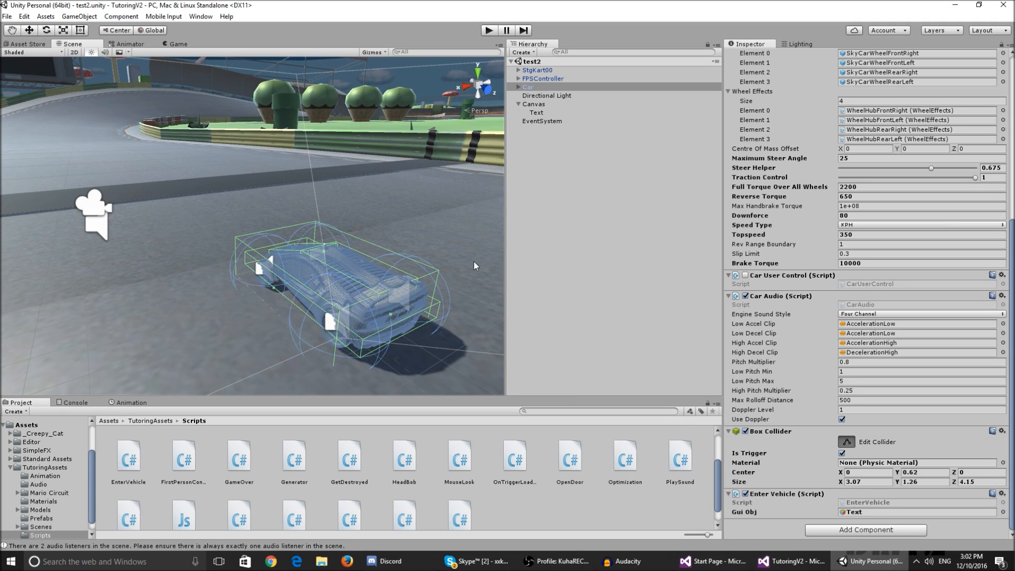